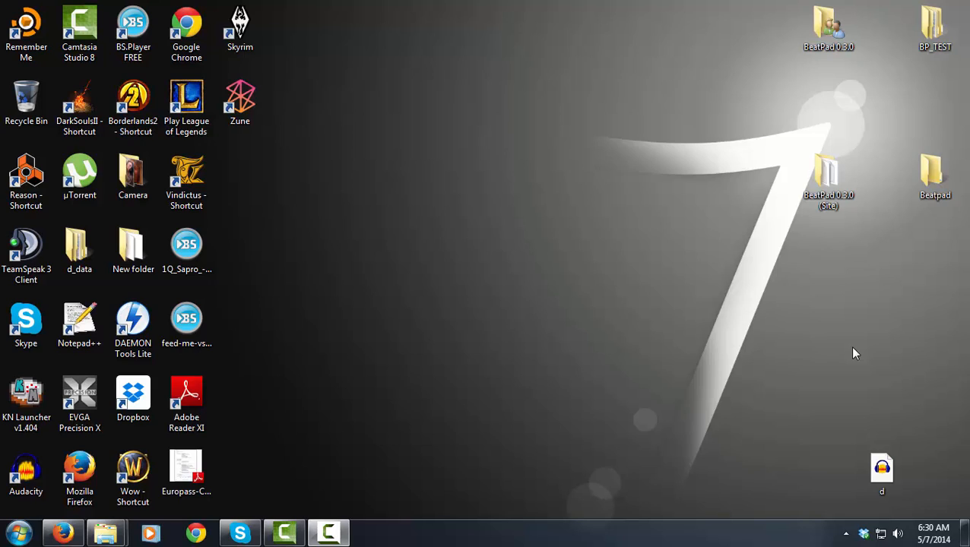
pyautogui.moveTo(532, 227)
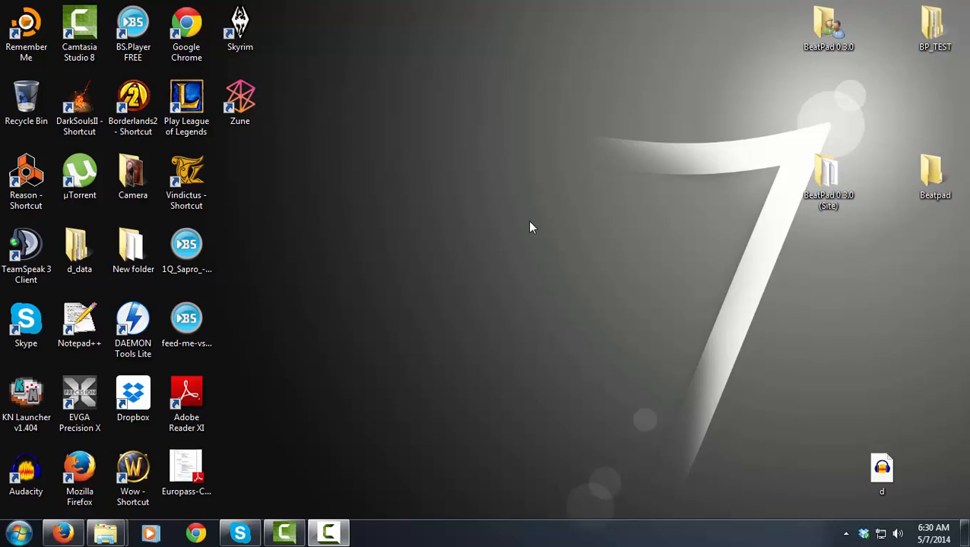
# Step: Select the BeatPad 0.3.0 (Site) folder on the desktop
pyautogui.click(828, 179)
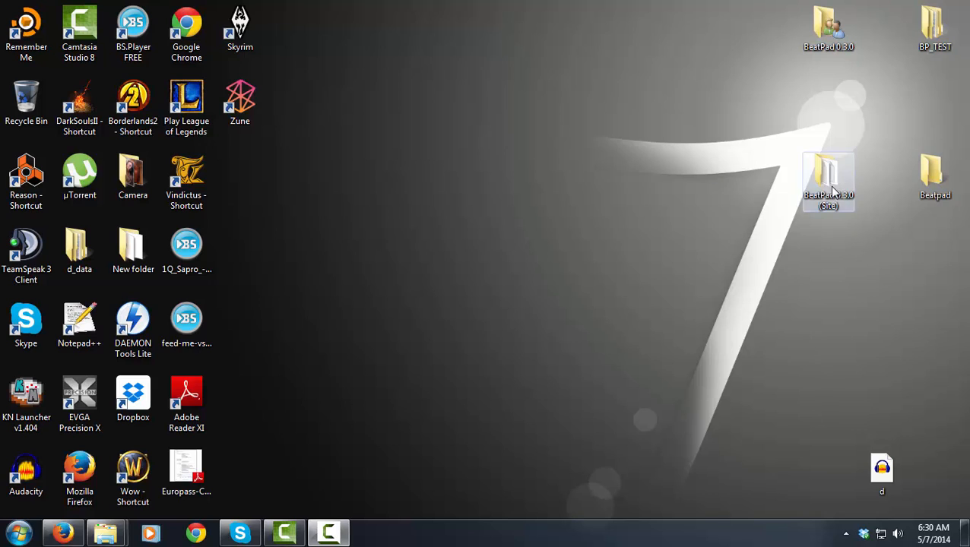
# Step: Launch Beatpad.exe from the BeatPad 0.3.0 folder and bring up the playback devices list
pyautogui.doubleClick(828, 183)
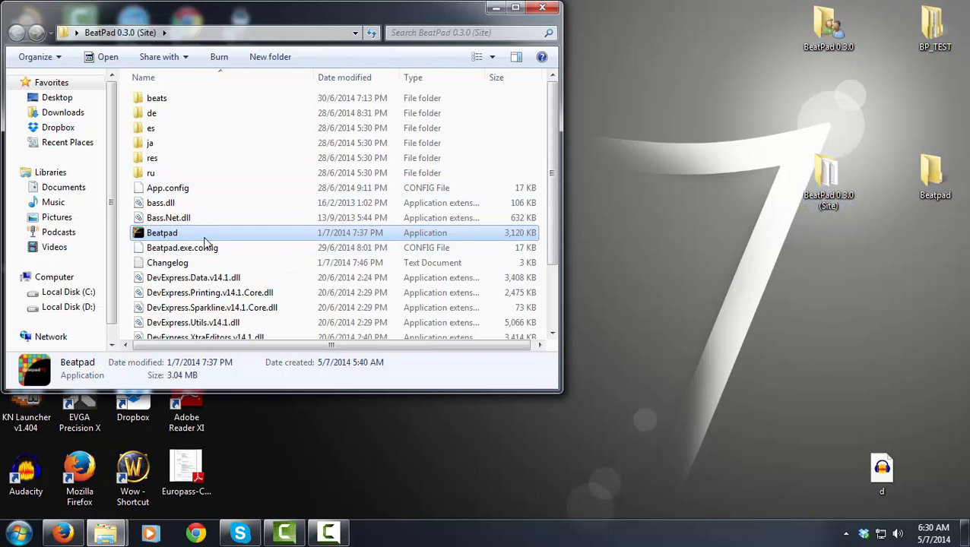
pyautogui.moveTo(213, 233)
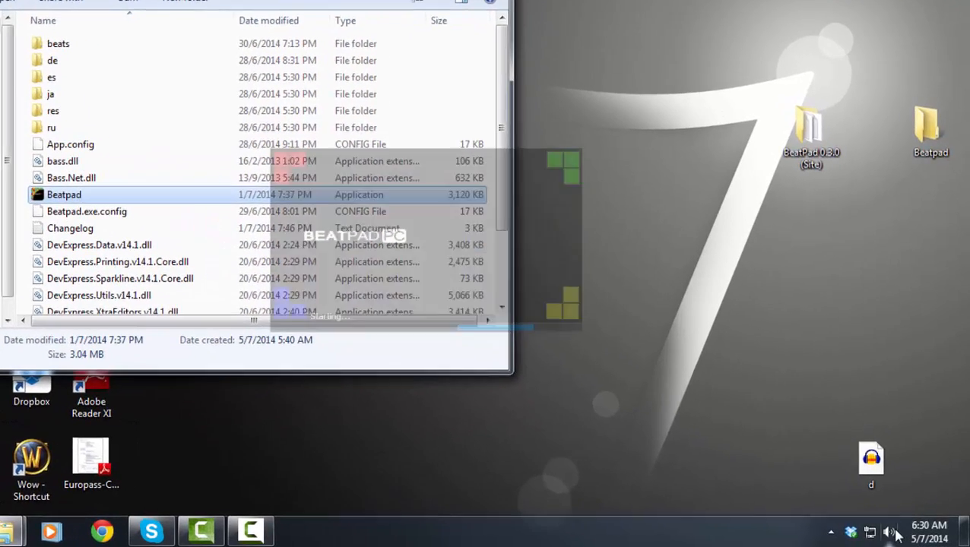
pyautogui.doubleClick(64, 195)
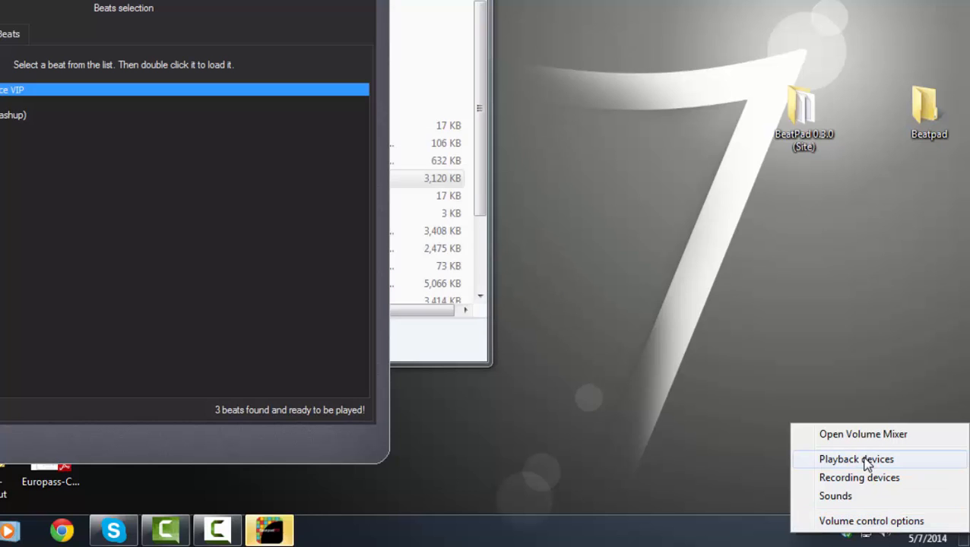
pyautogui.click(856, 459)
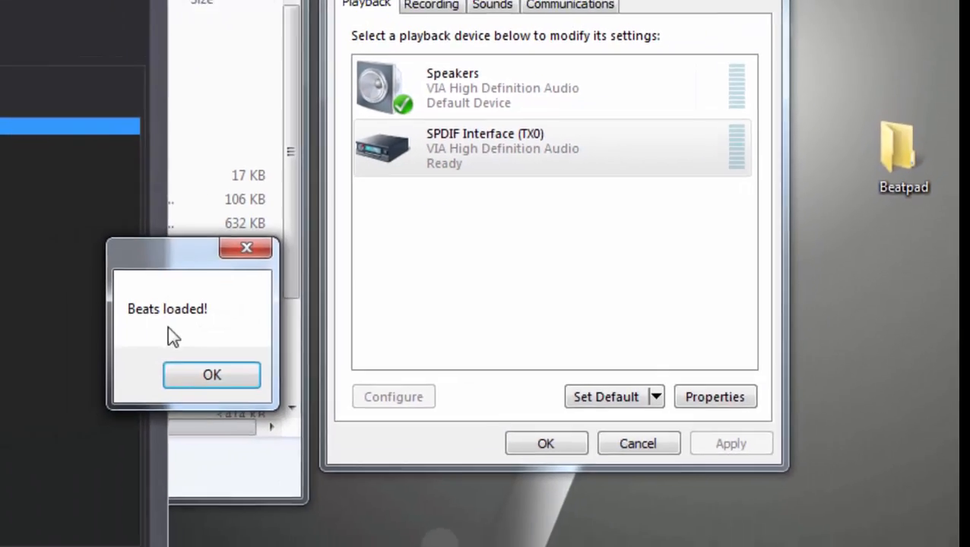
# Step: Dismiss the beats loaded notice and test pads in rows A and B
pyautogui.click(212, 375)
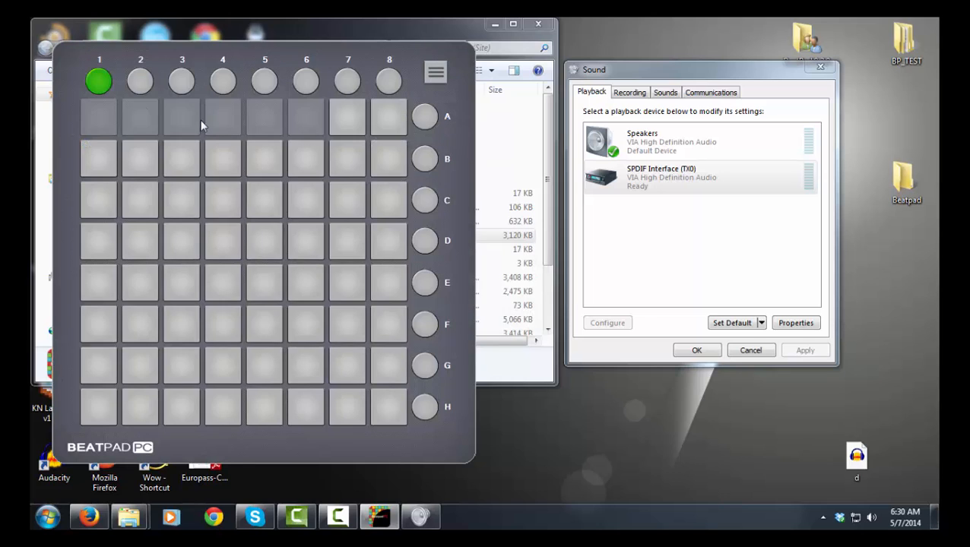
pyautogui.click(98, 158)
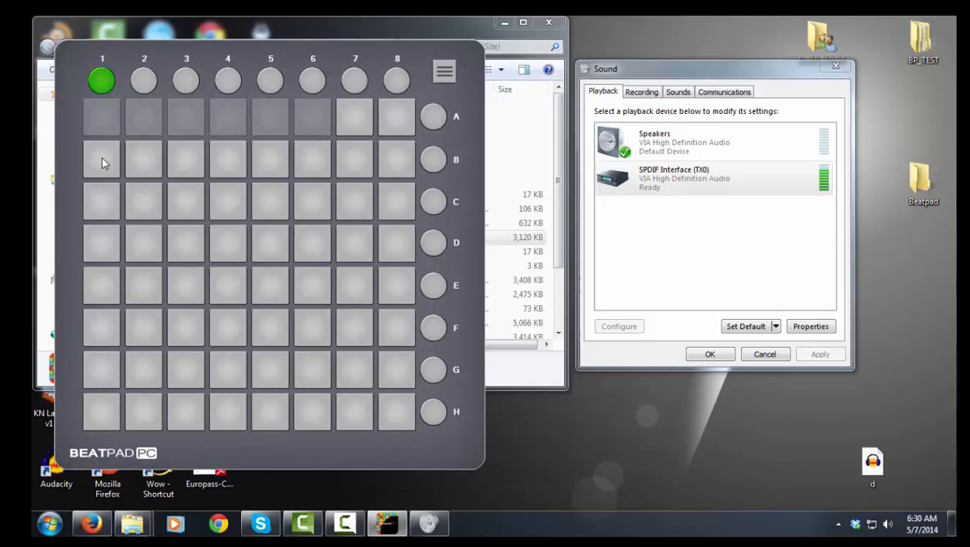
pyautogui.click(166, 165)
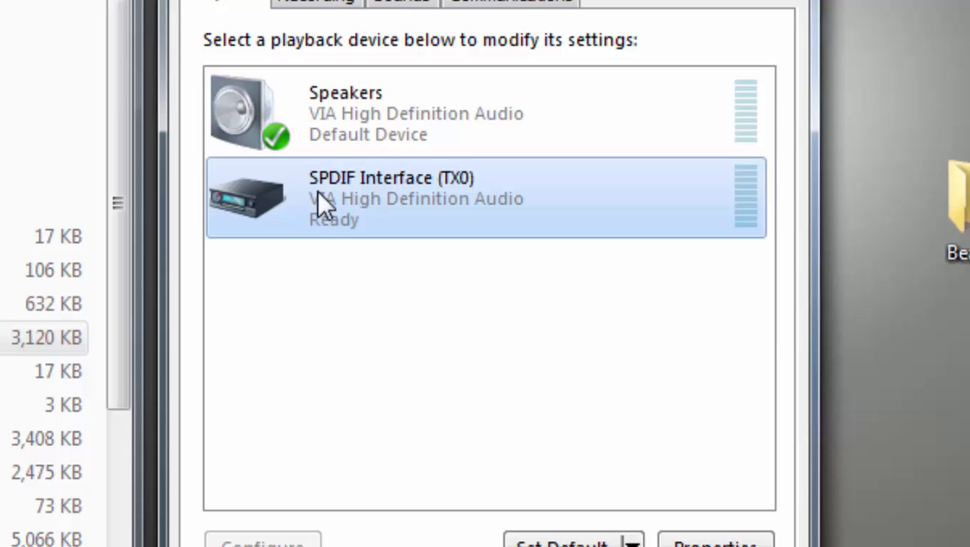
# Step: Disable the SPDIF Interface playback device and close the Sound settings
pyautogui.rightClick(342, 198)
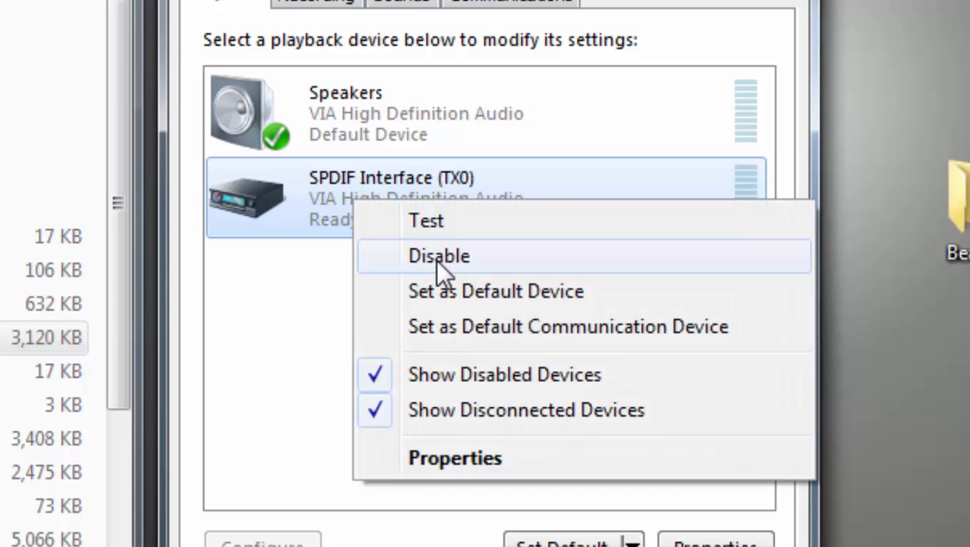
pyautogui.click(439, 256)
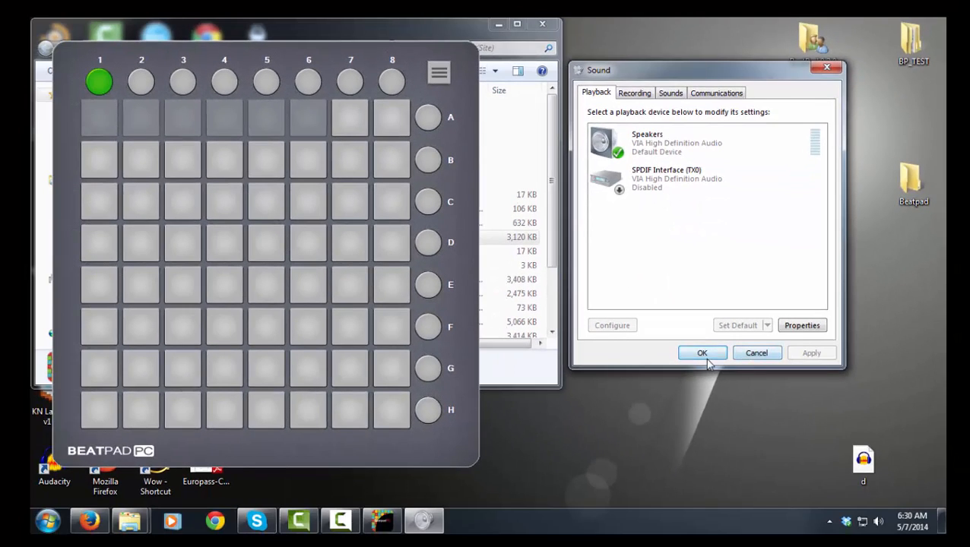
pyautogui.click(701, 352)
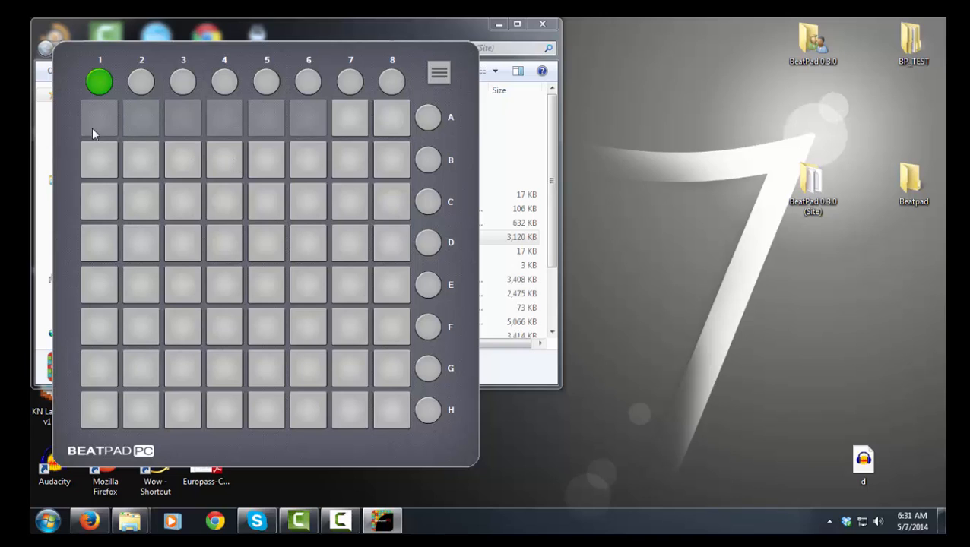
pyautogui.moveTo(114, 160)
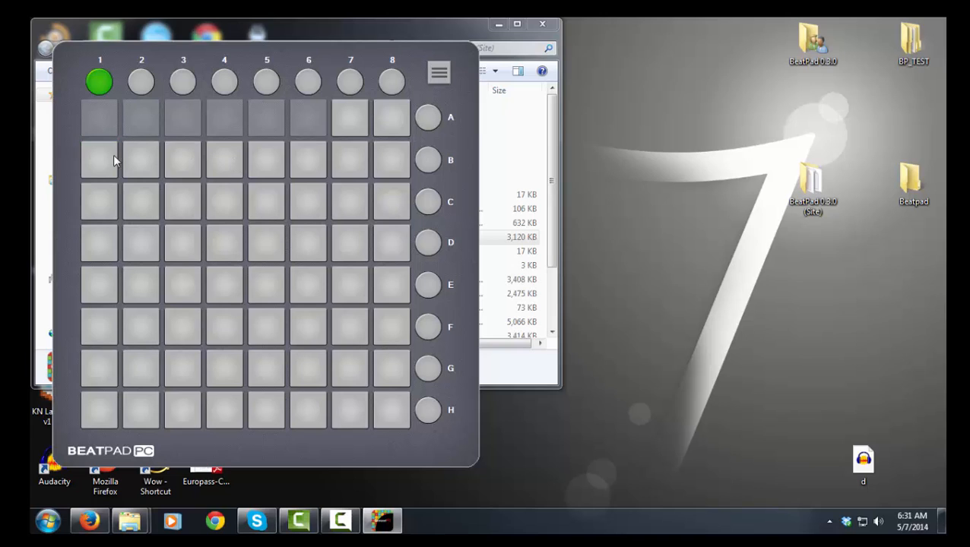
pyautogui.moveTo(146, 168)
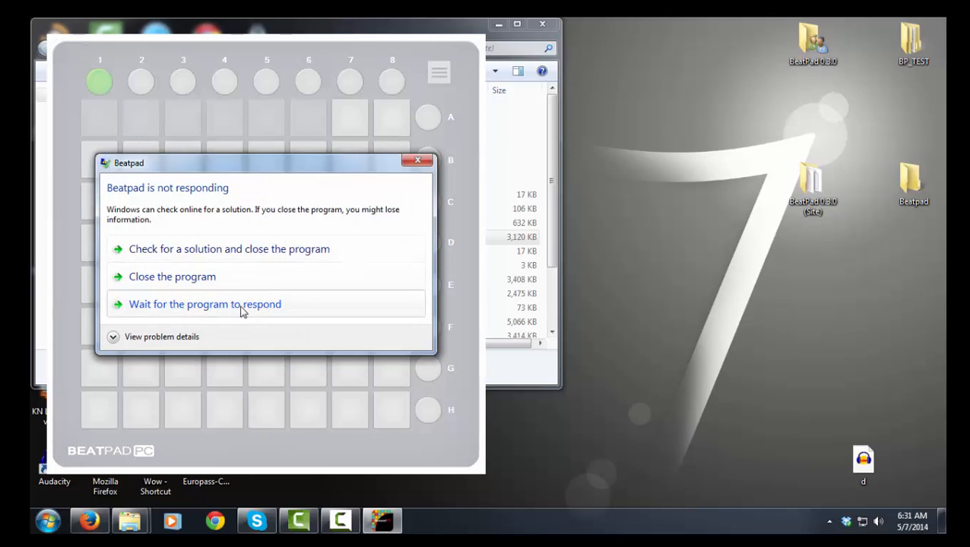
pyautogui.click(205, 305)
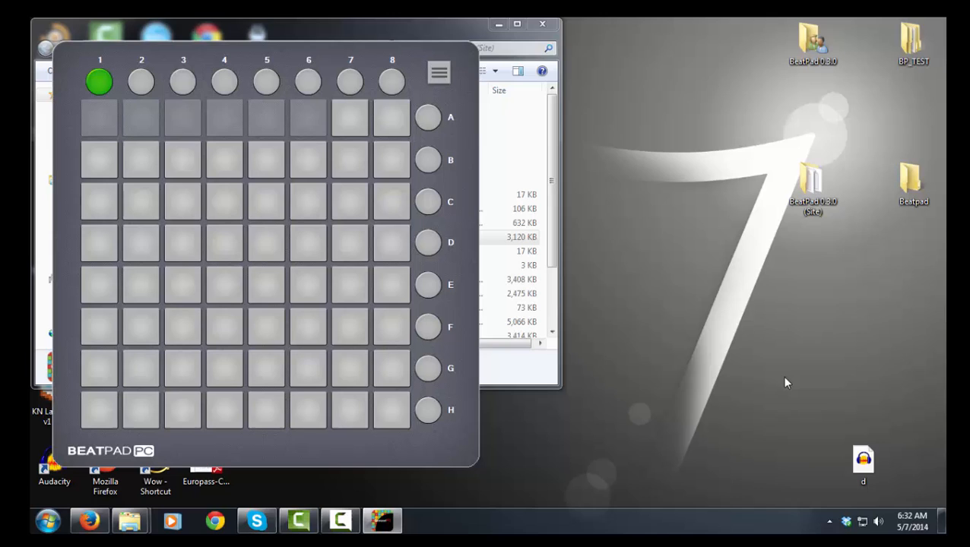
pyautogui.moveTo(477, 123)
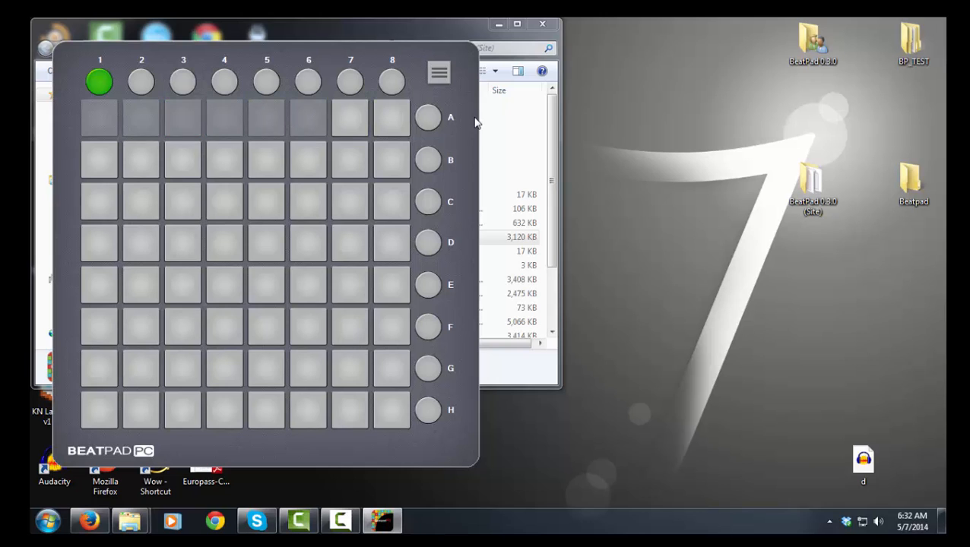
# Step: Close Beatpad and relaunch Beatpad.exe so three beats load
pyautogui.click(439, 72)
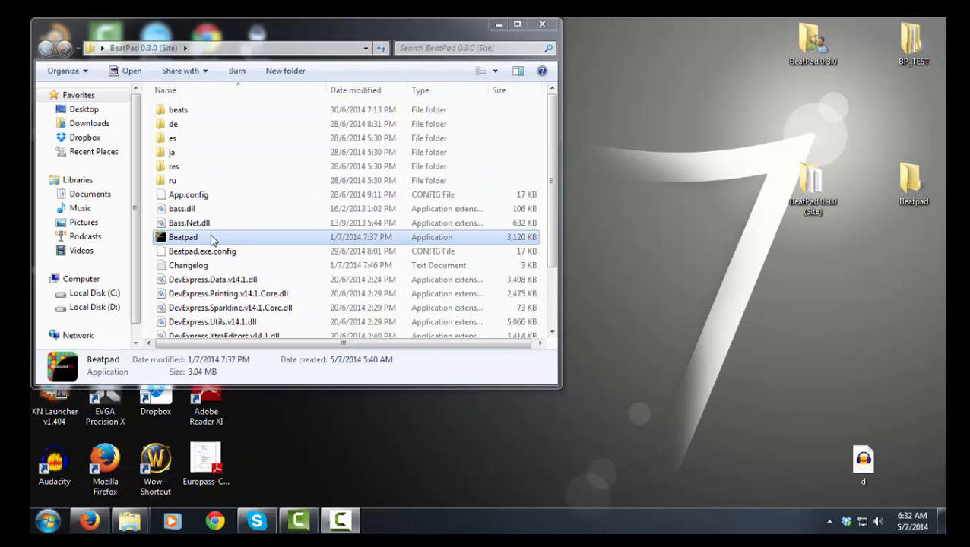
pyautogui.doubleClick(183, 237)
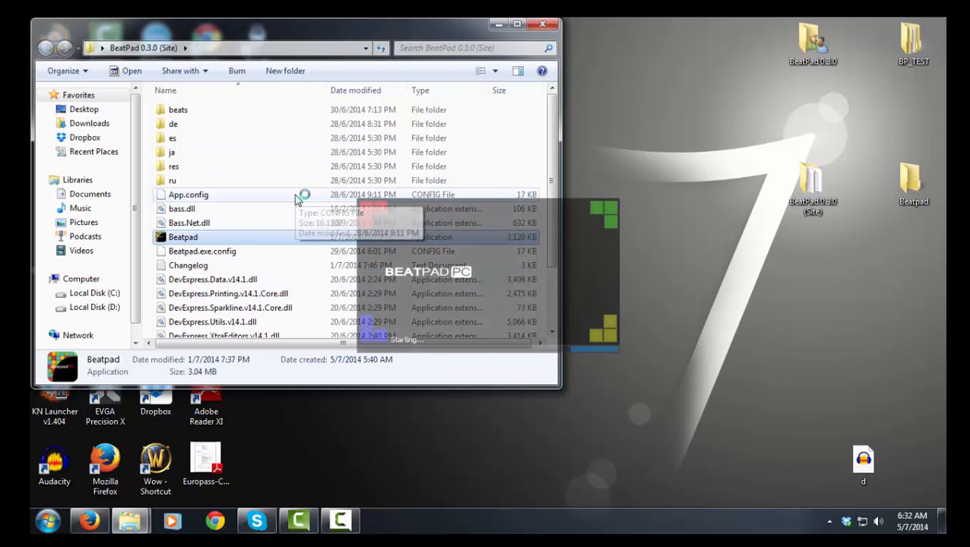
pyautogui.doubleClick(182, 237)
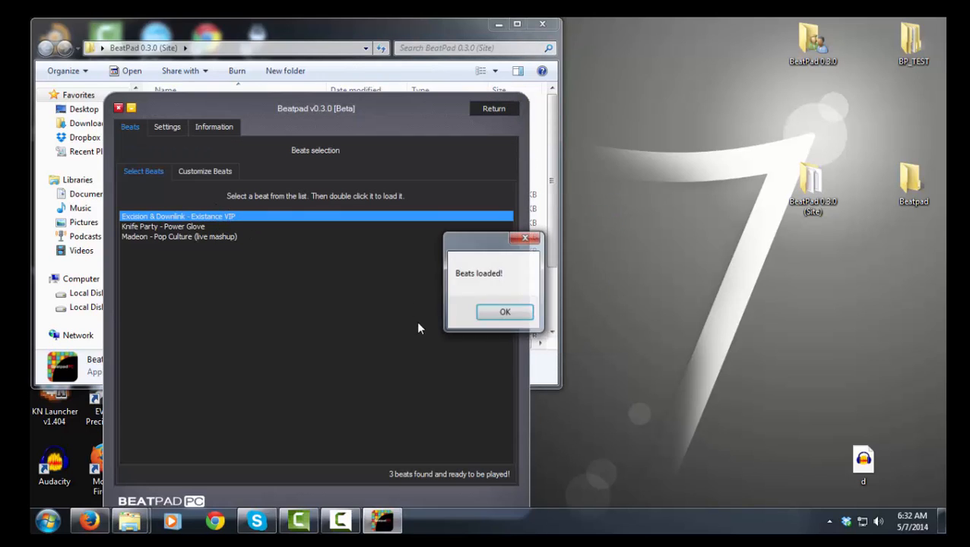
pyautogui.click(504, 312)
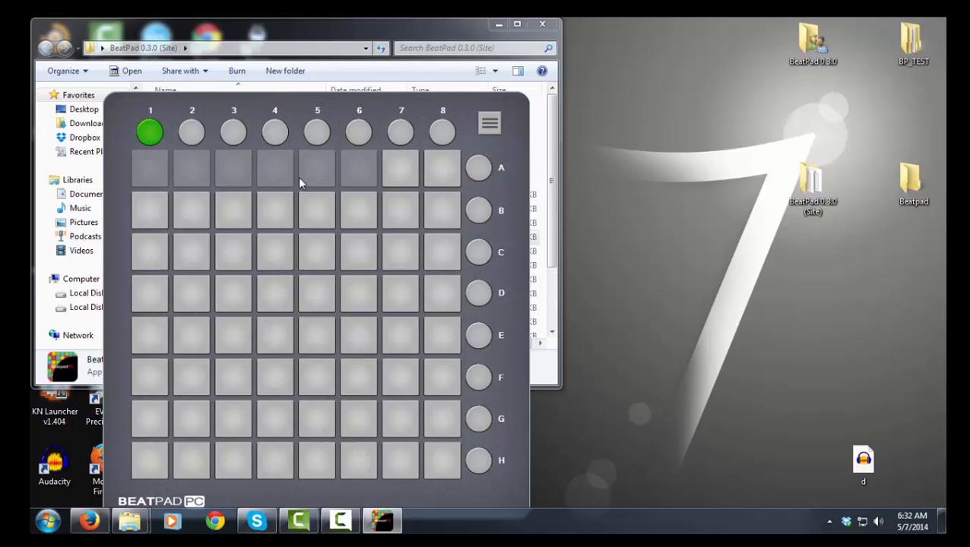
pyautogui.moveTo(362, 185)
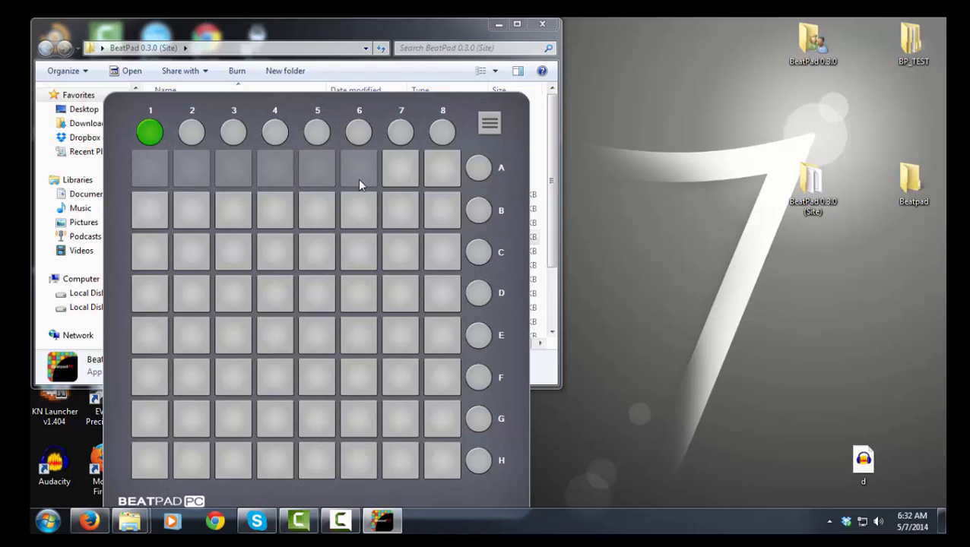
pyautogui.moveTo(409, 188)
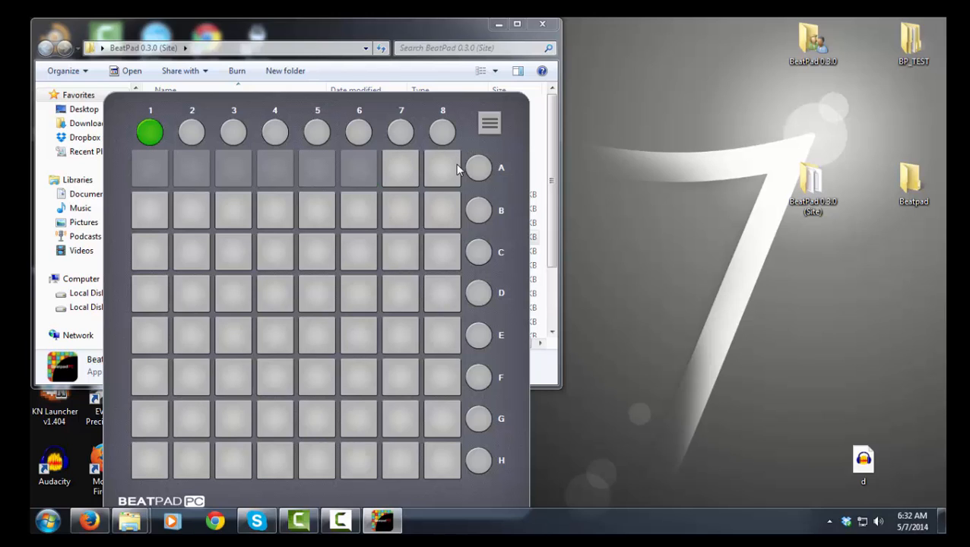
pyautogui.moveTo(409, 226)
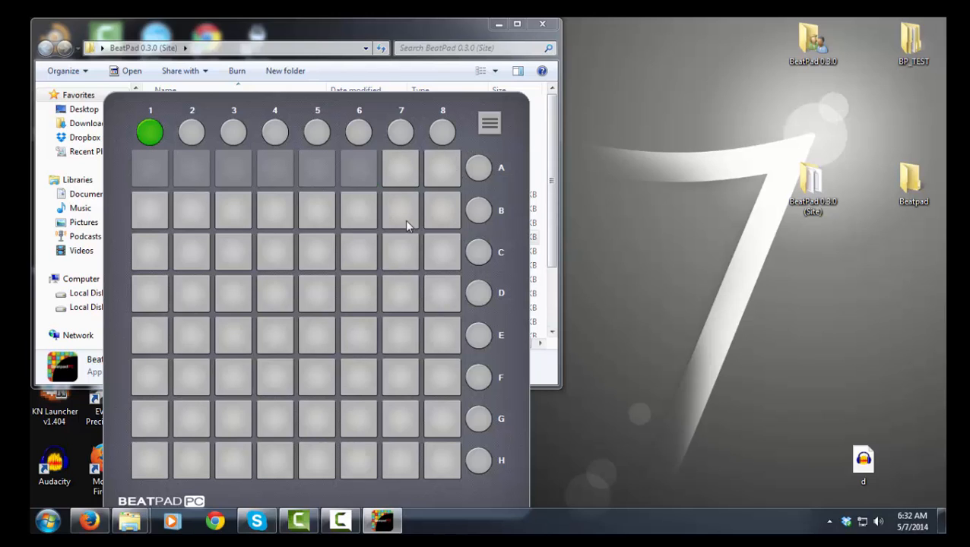
pyautogui.moveTo(403, 241)
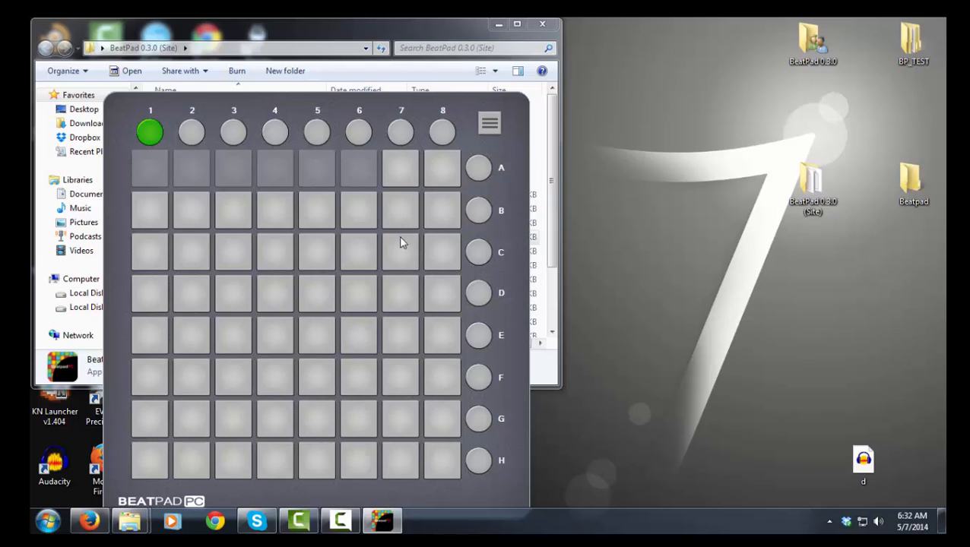
pyautogui.moveTo(373, 227)
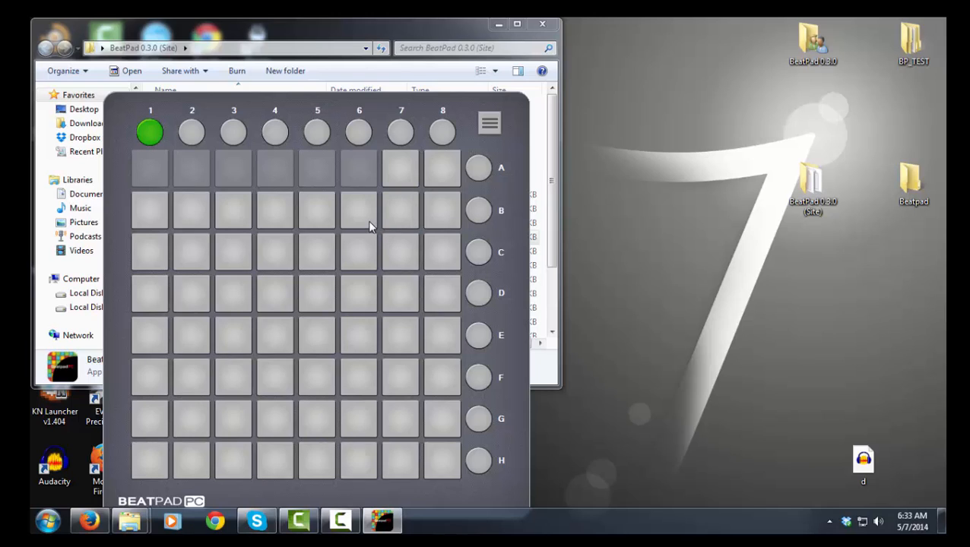
pyautogui.moveTo(327, 228)
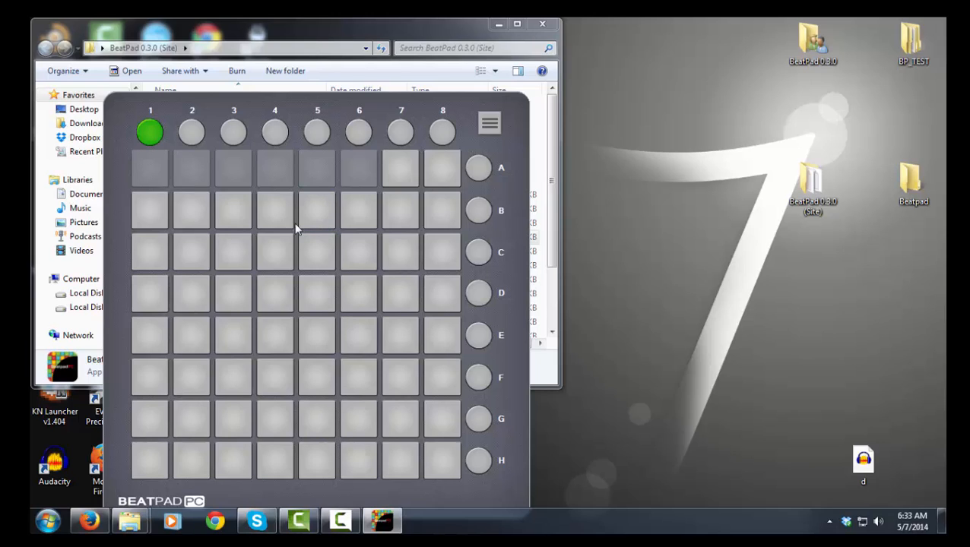
pyautogui.moveTo(234, 228)
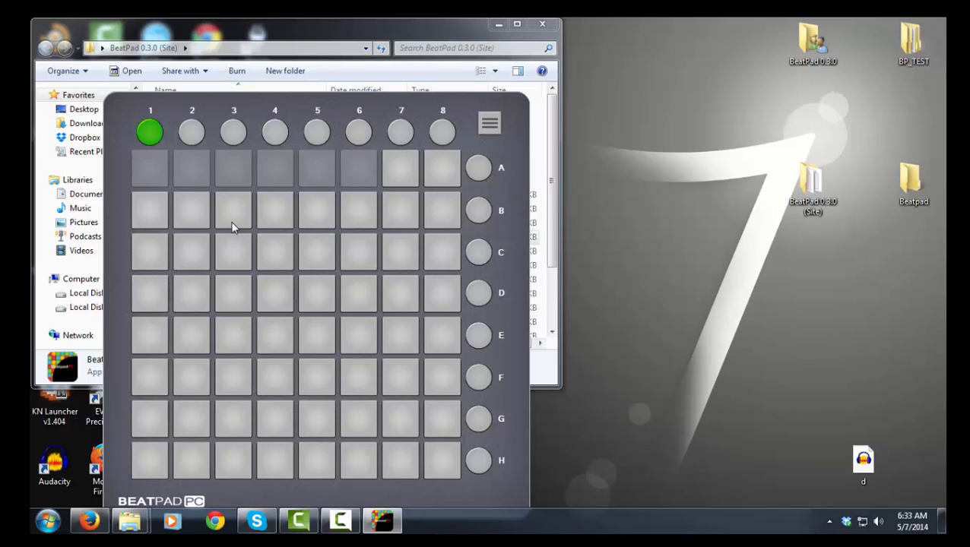
pyautogui.click(191, 210)
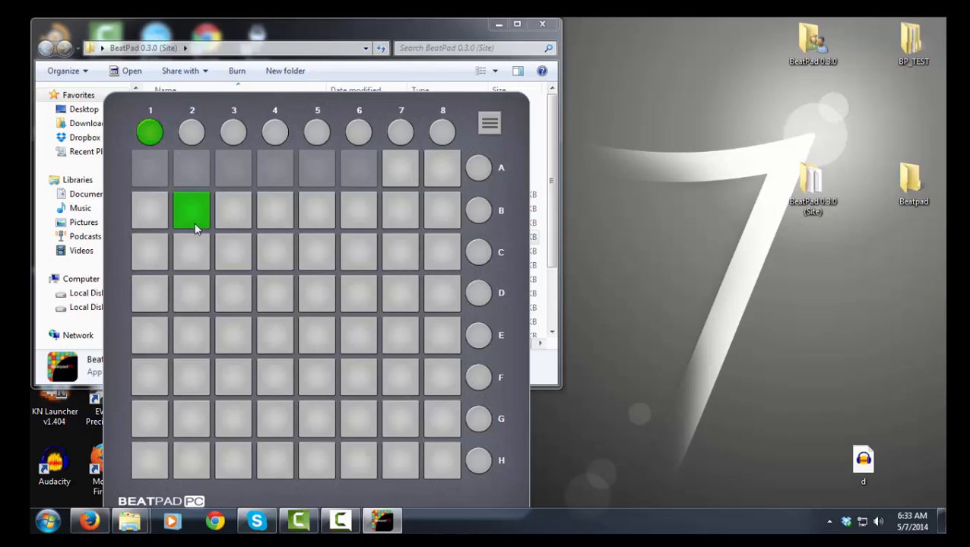
pyautogui.click(192, 210)
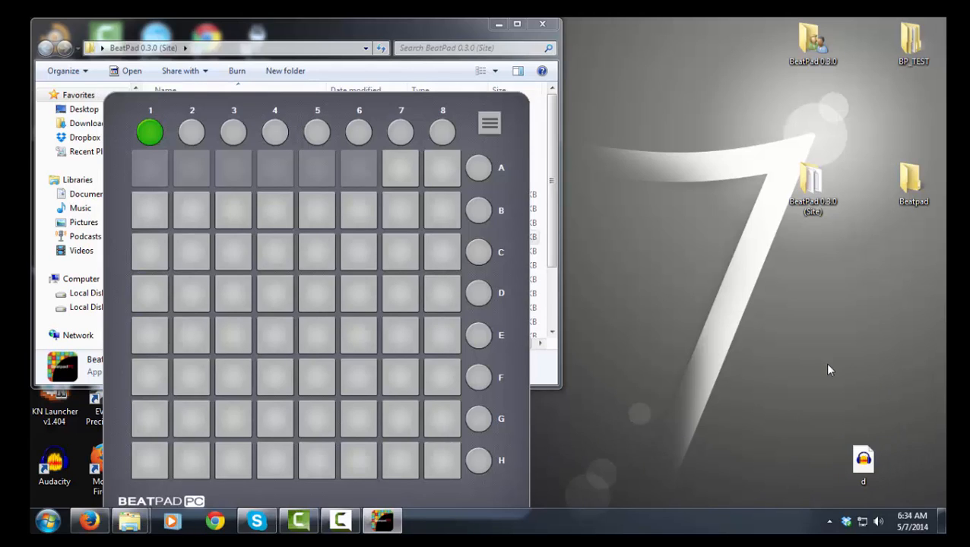
pyautogui.click(274, 210)
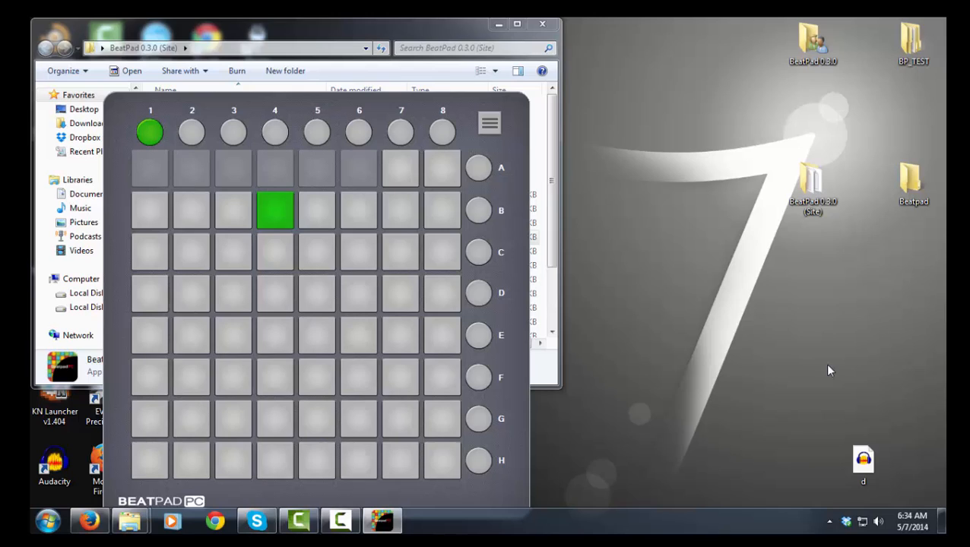
pyautogui.click(317, 252)
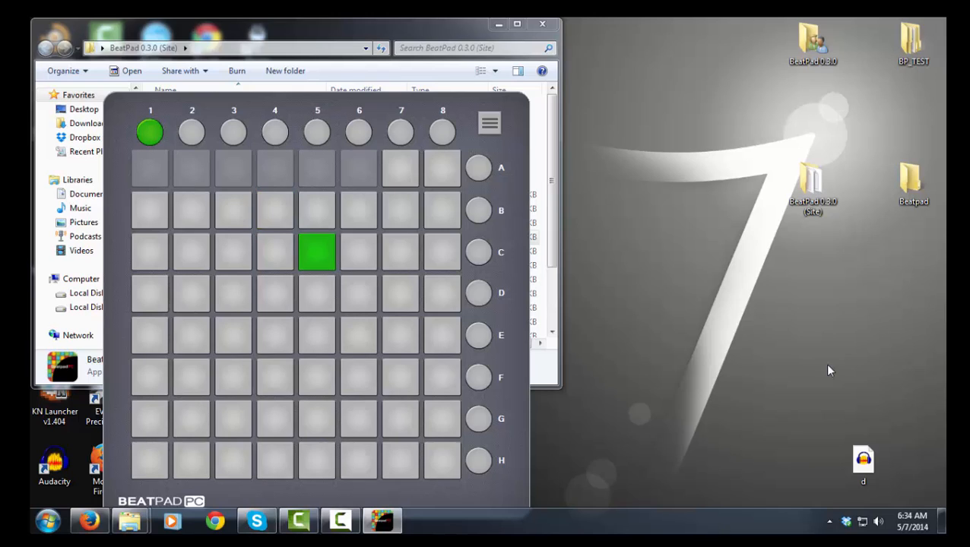
pyautogui.click(359, 251)
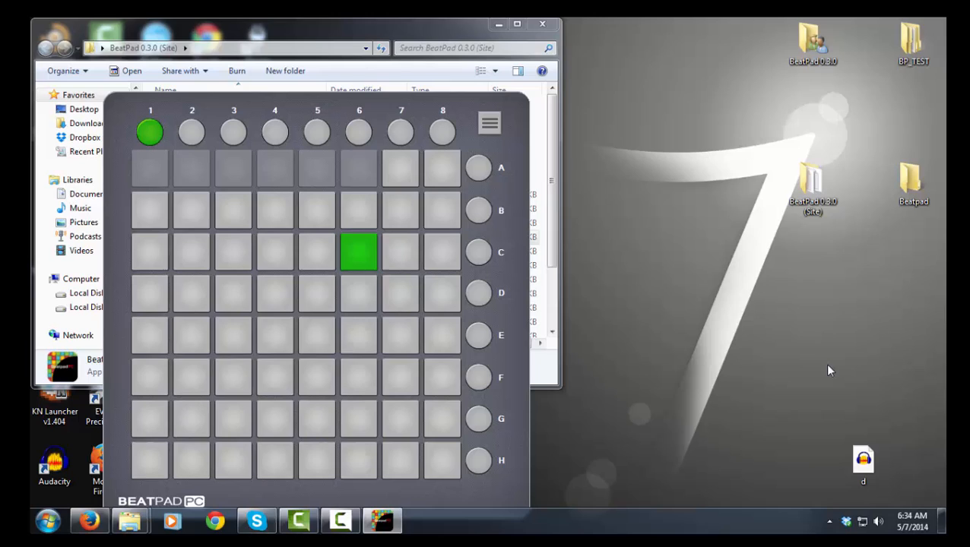
pyautogui.click(274, 292)
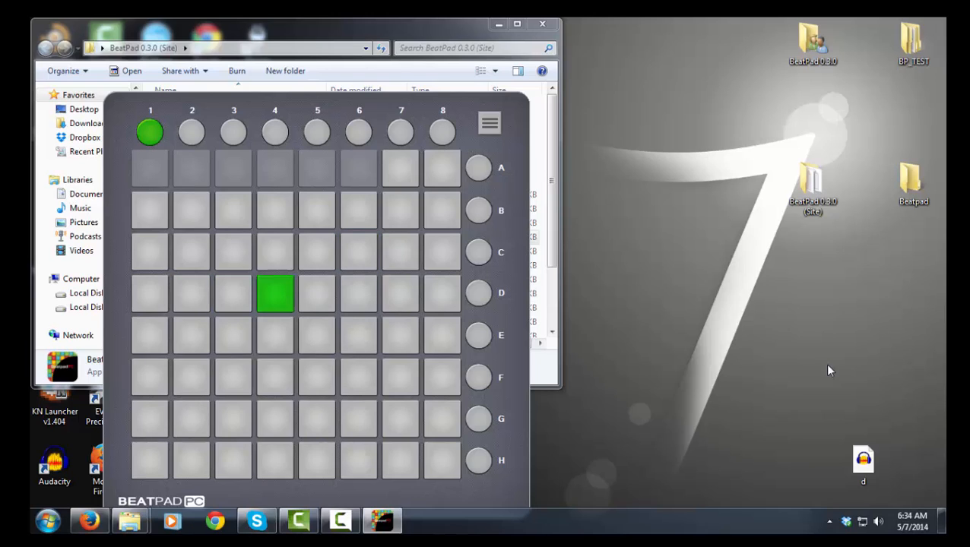
pyautogui.click(358, 293)
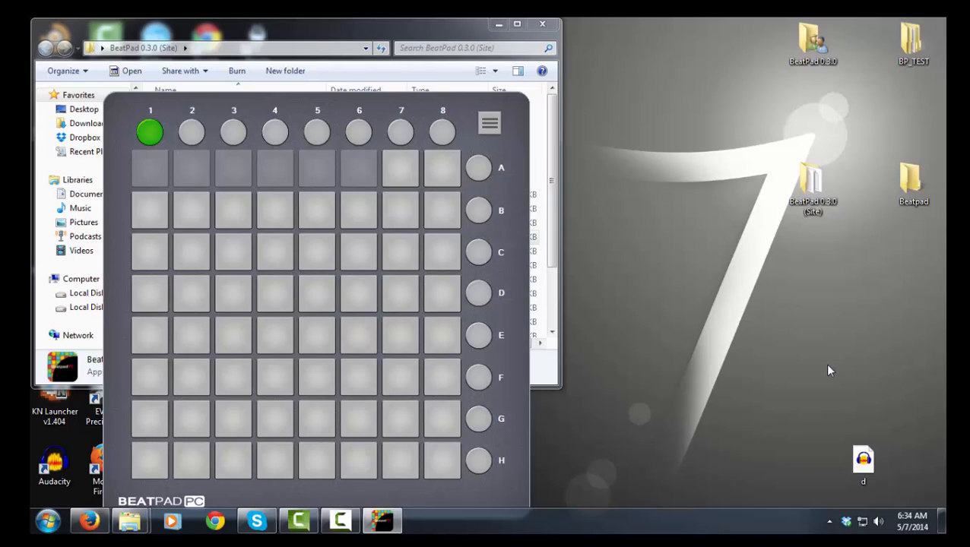
pyautogui.moveTo(483, 128)
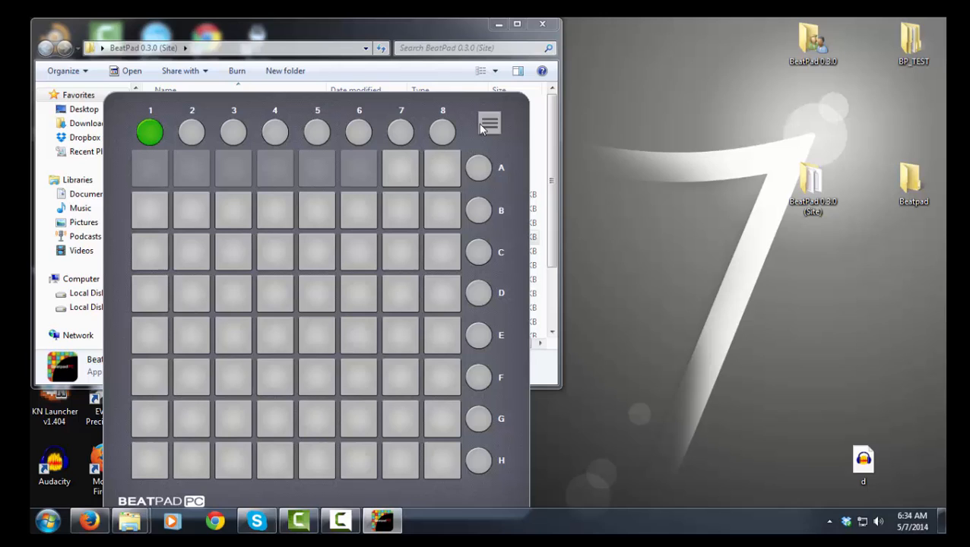
pyautogui.moveTo(242, 401)
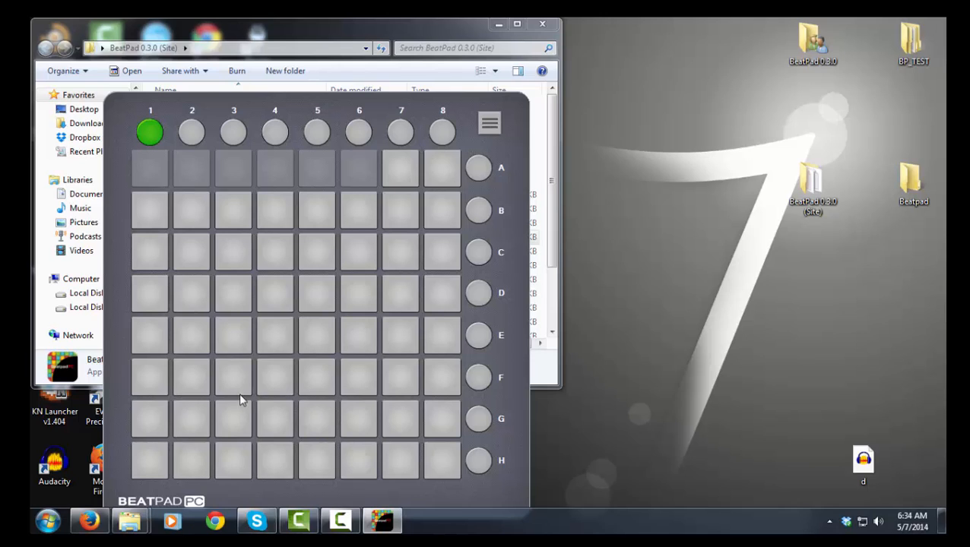
pyautogui.moveTo(89, 520)
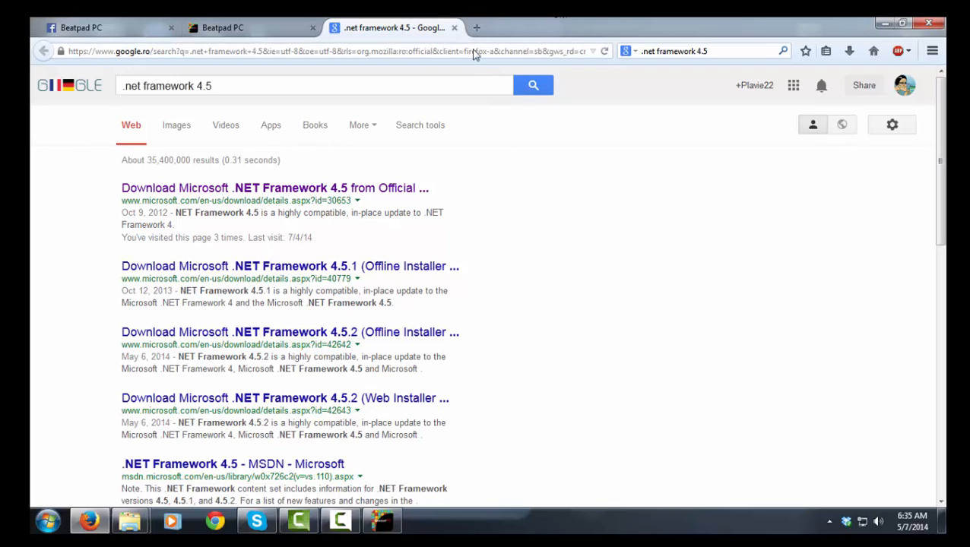
pyautogui.moveTo(351, 125)
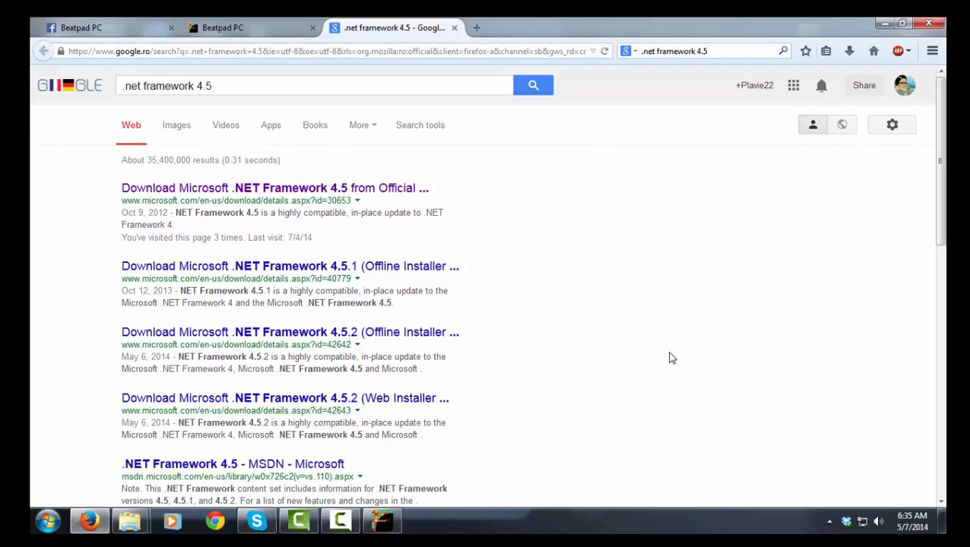
pyautogui.moveTo(653, 74)
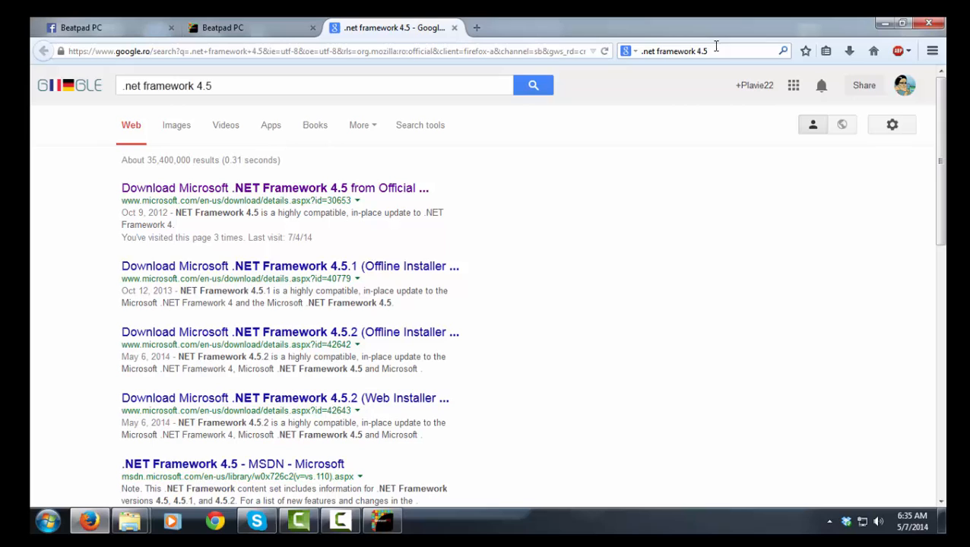
# Step: Highlight the '.net framework 4.5' query and the Microsoft download result
pyautogui.doubleClick(144, 200)
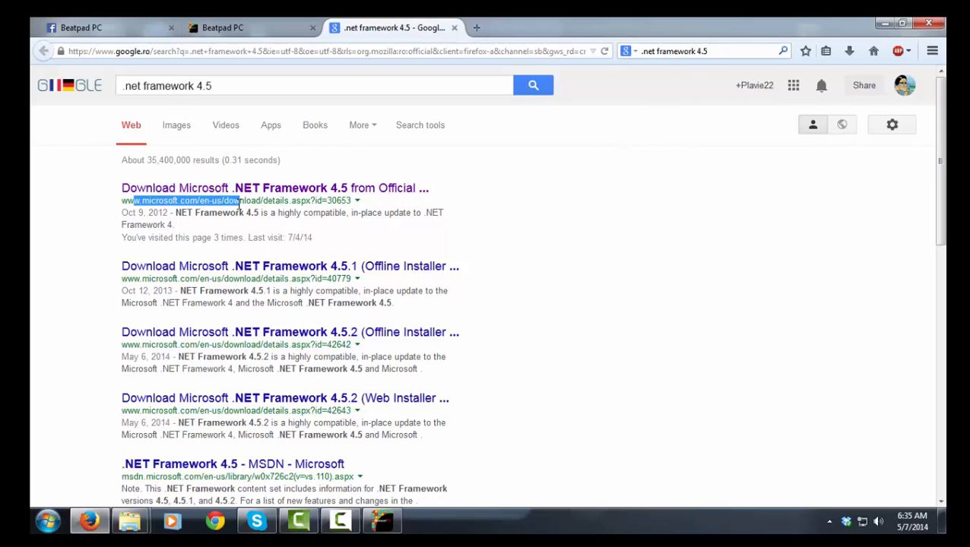
pyautogui.click(259, 85)
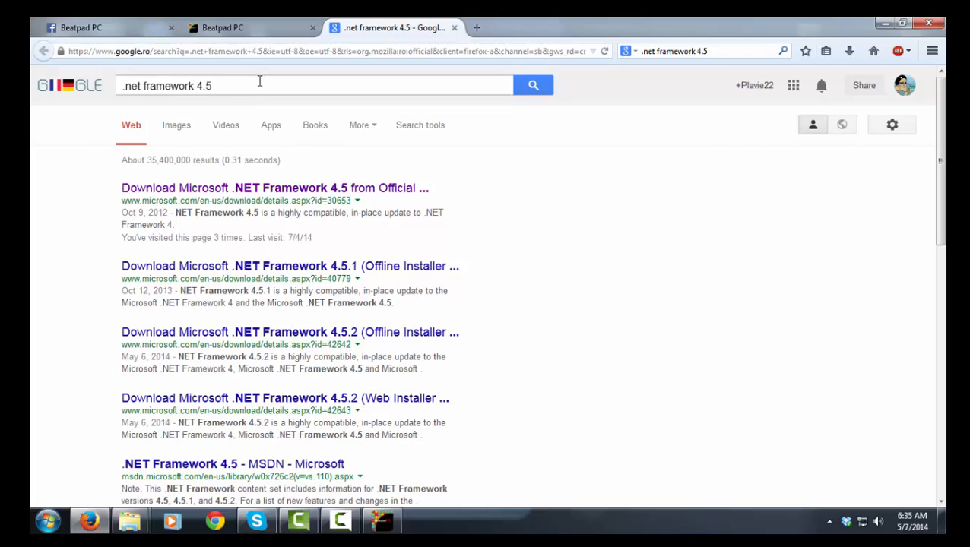
pyautogui.click(274, 187)
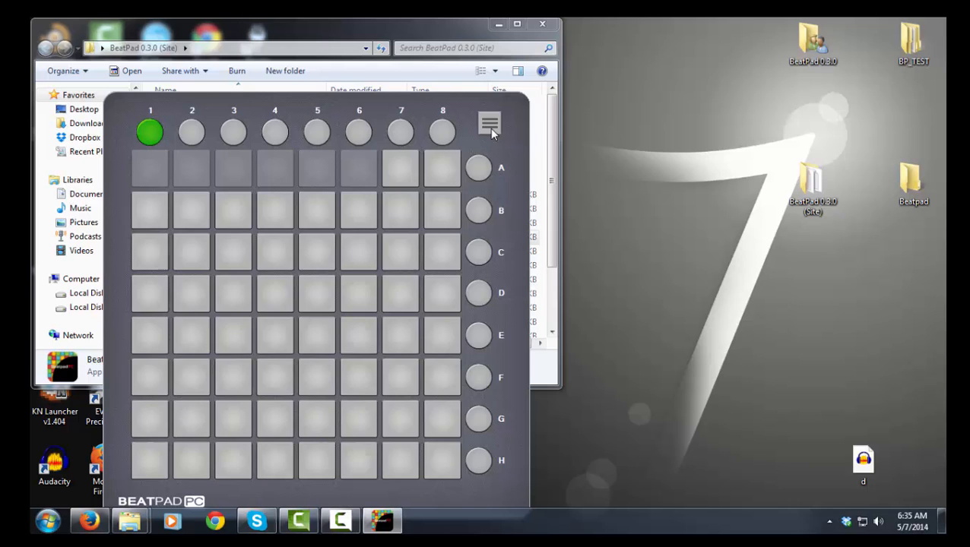
# Step: Bring the Beatpad PC window to the front and click its menu icon
pyautogui.click(489, 124)
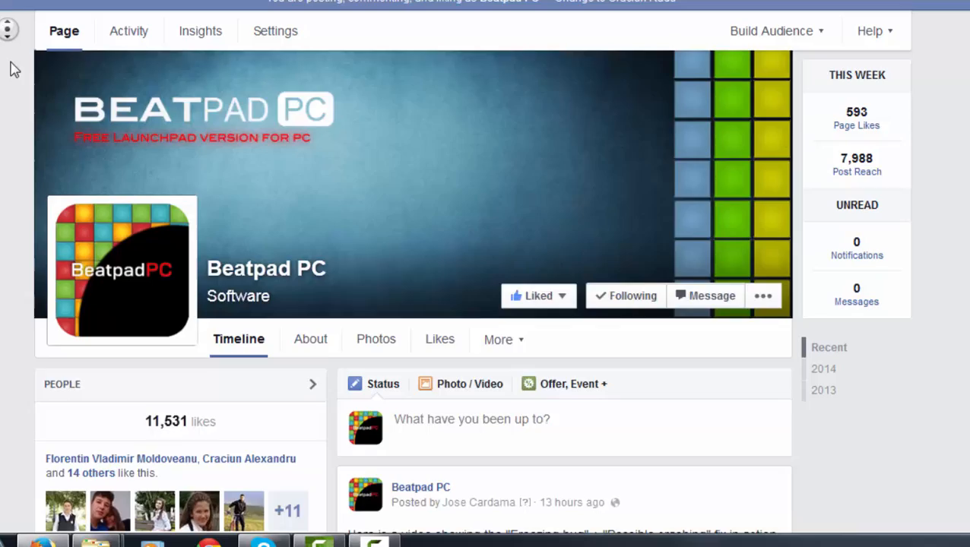
# Step: Scroll down the Beatpad PC Facebook timeline to the freezing bug post
pyautogui.scroll(-3)
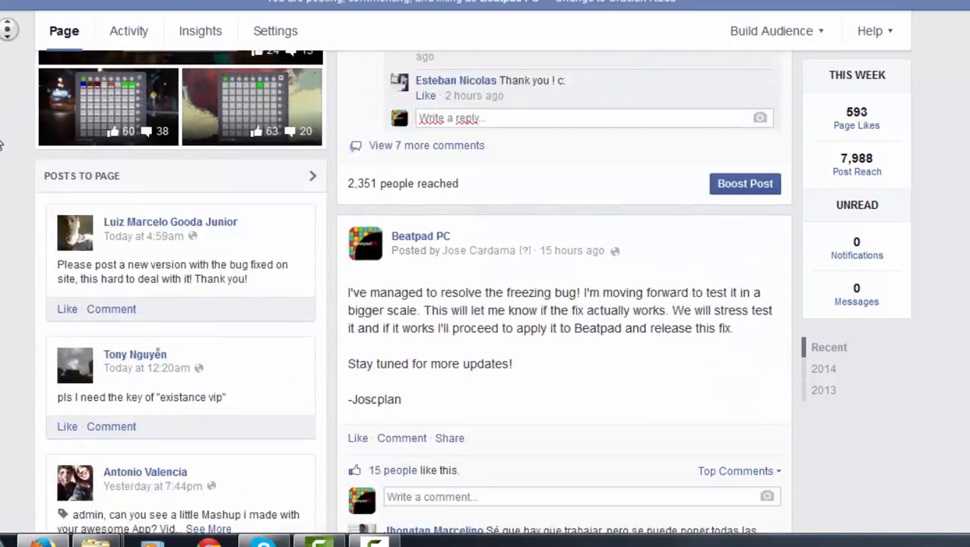
pyautogui.scroll(-3)
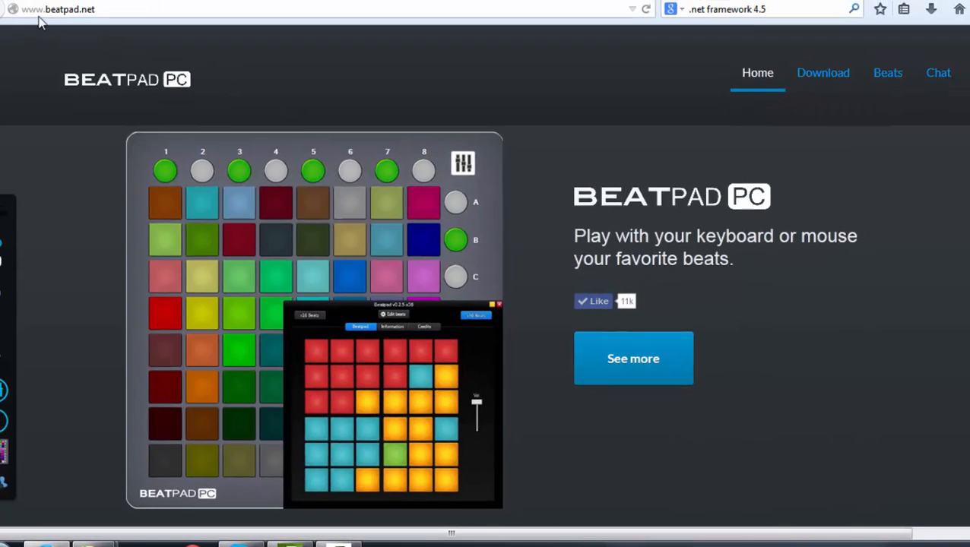
pyautogui.moveTo(61, 149)
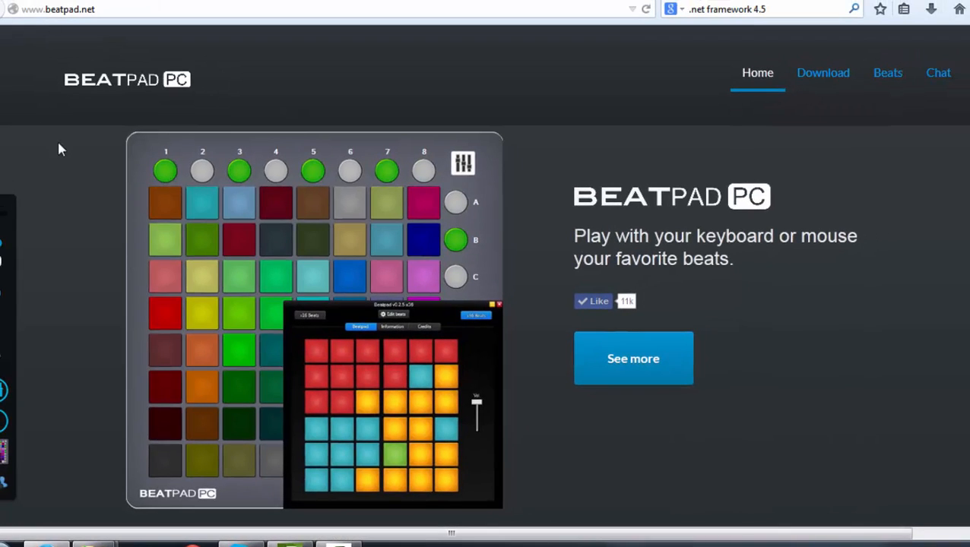
# Step: Scroll to beatpad.net's forum and browse the Technical Support discussions
pyautogui.scroll(-3)
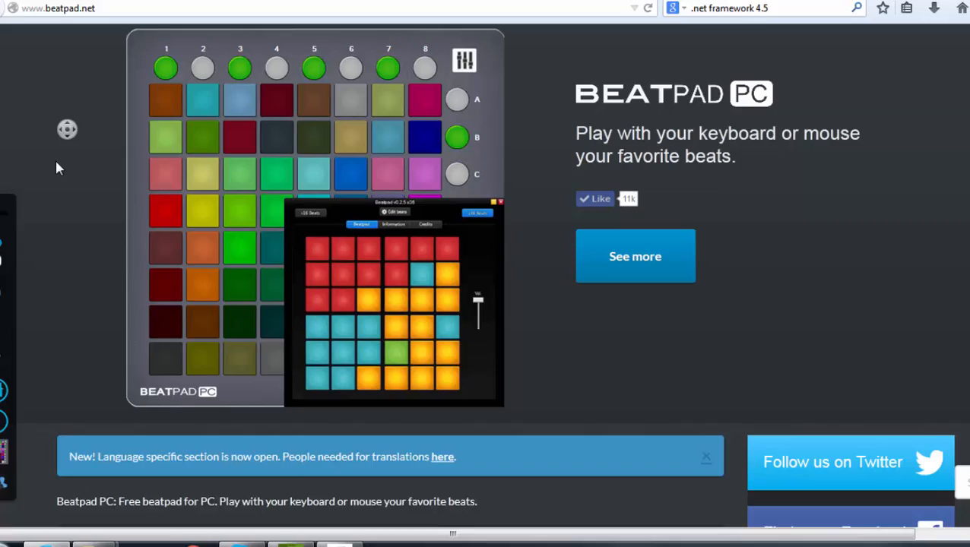
pyautogui.scroll(-3)
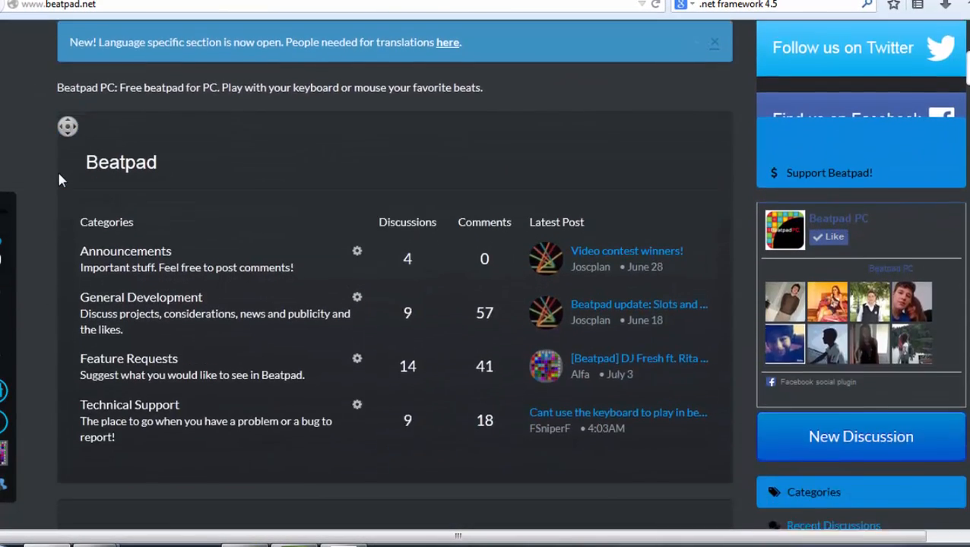
pyautogui.scroll(-3)
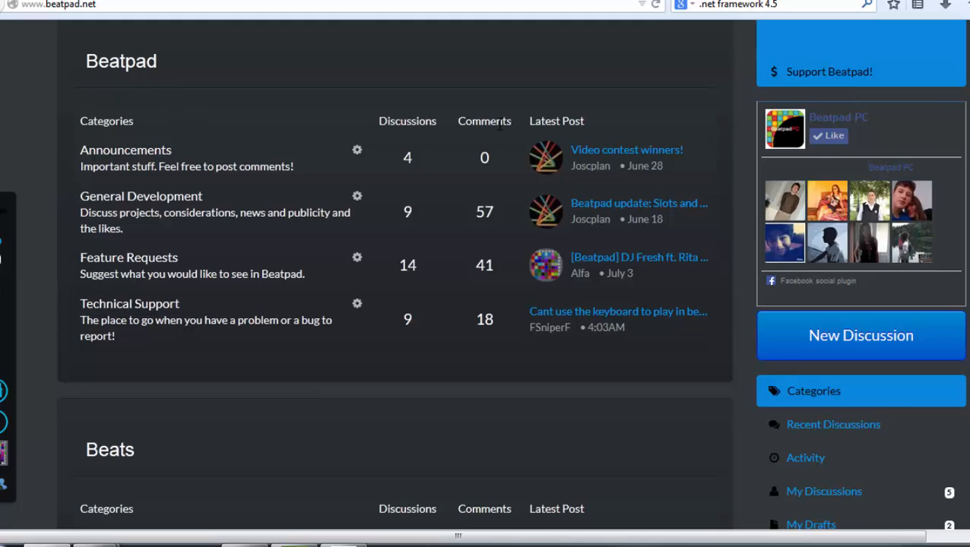
pyautogui.moveTo(129, 304)
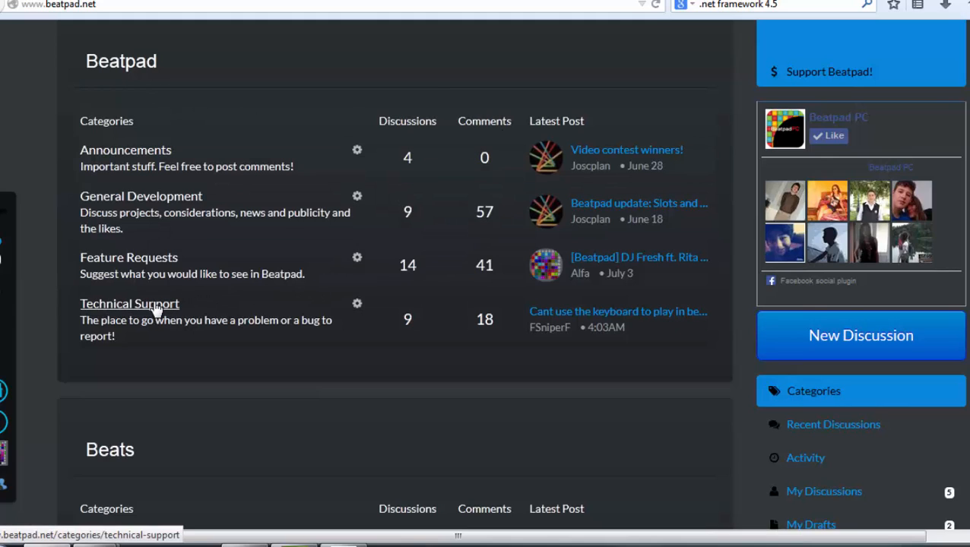
pyautogui.click(130, 304)
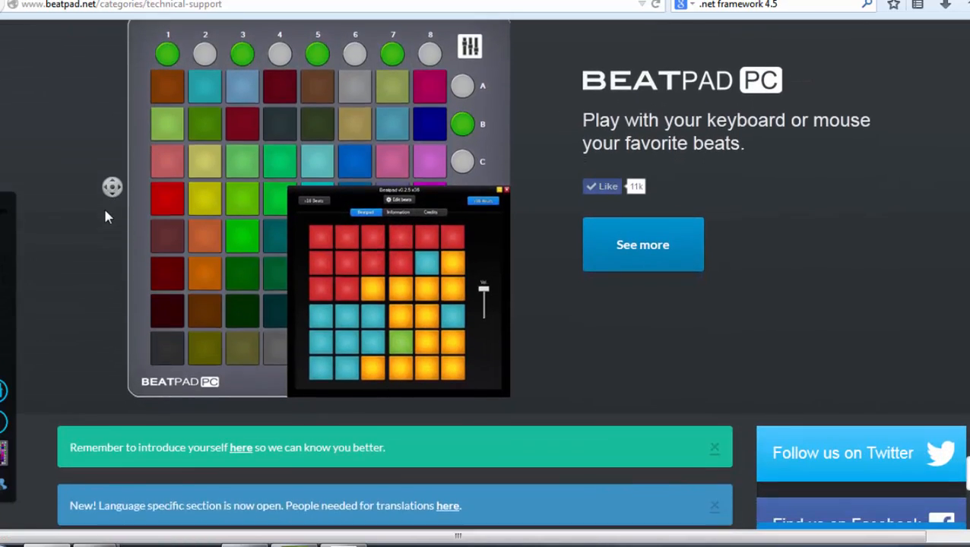
pyautogui.scroll(-3)
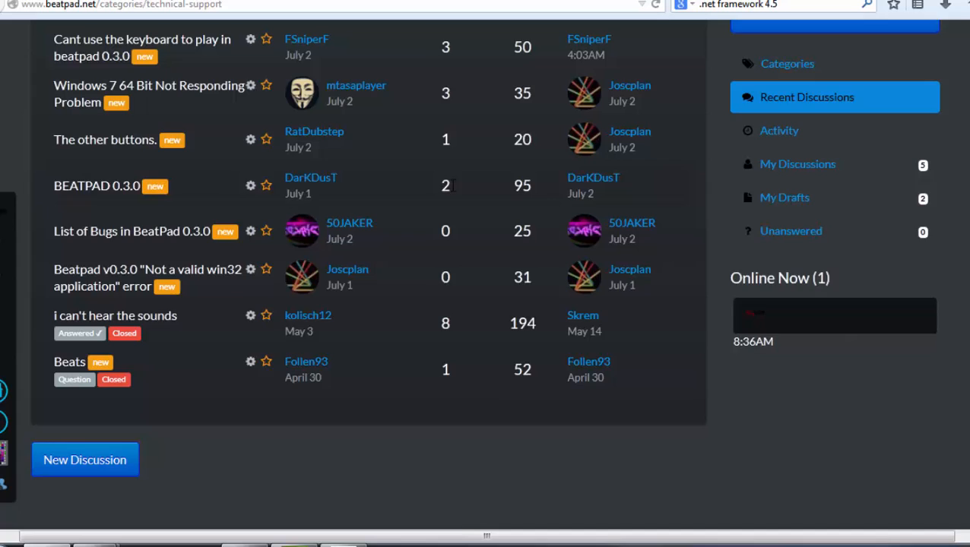